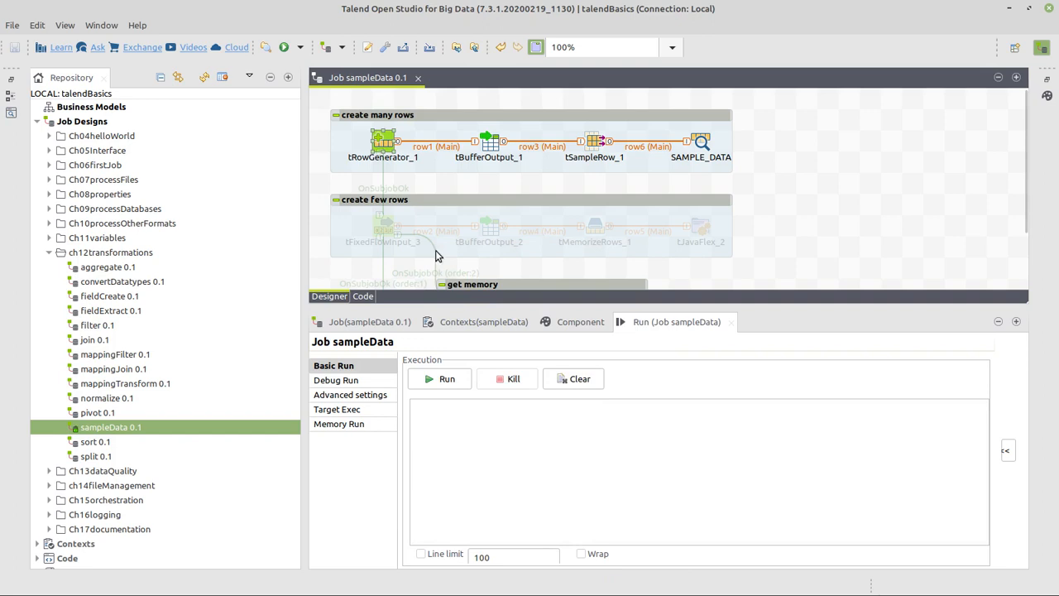
# Step: Review the row generator's columns, the sampling step and the SAMPLE_DATA output, then return to the run console
pyautogui.doubleClick(383, 141)
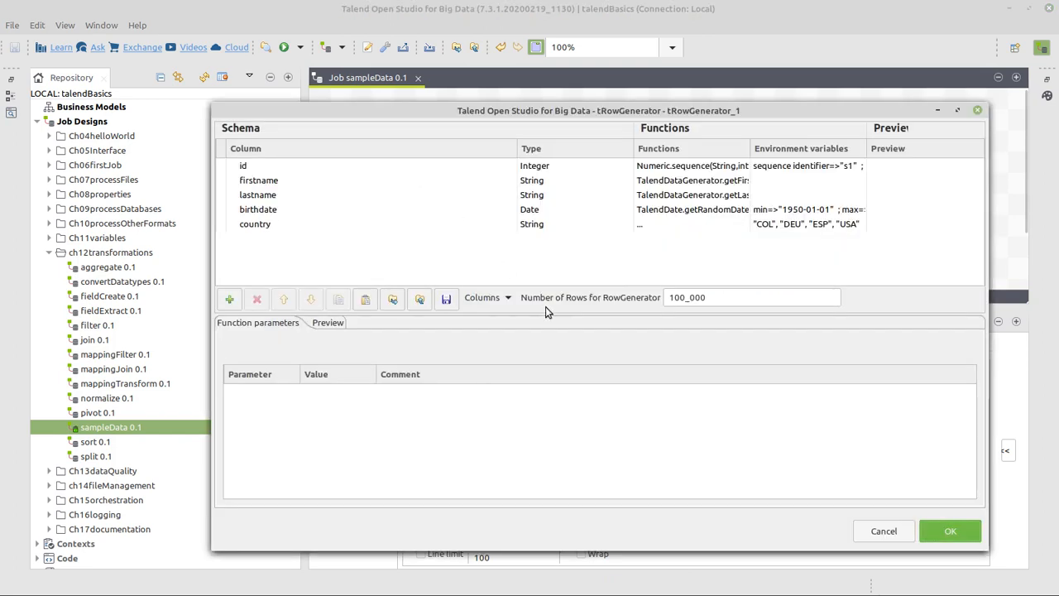
pyautogui.moveTo(727, 164)
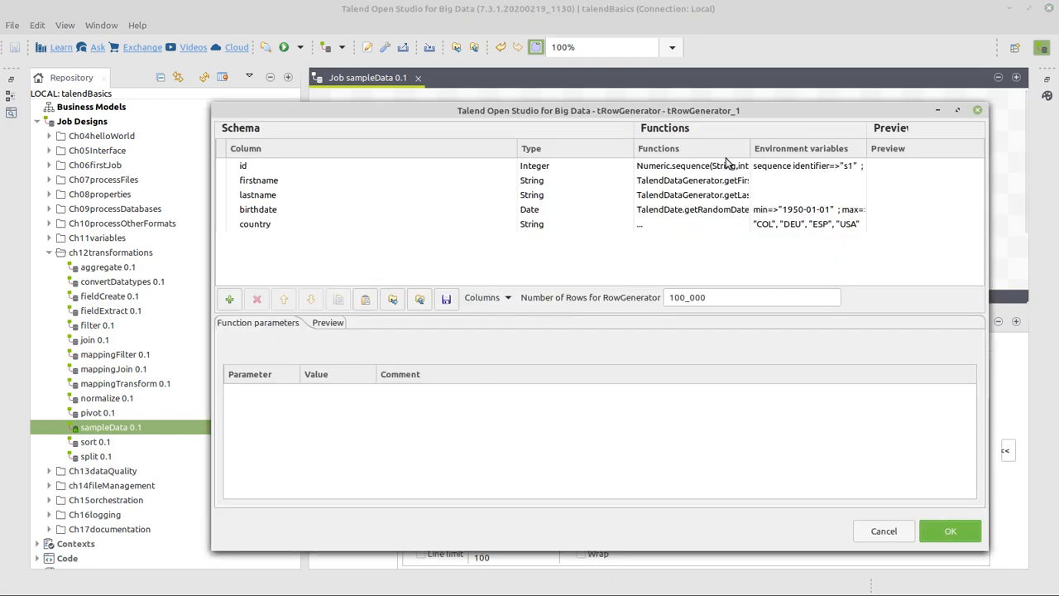
pyautogui.tripleClick(751, 298)
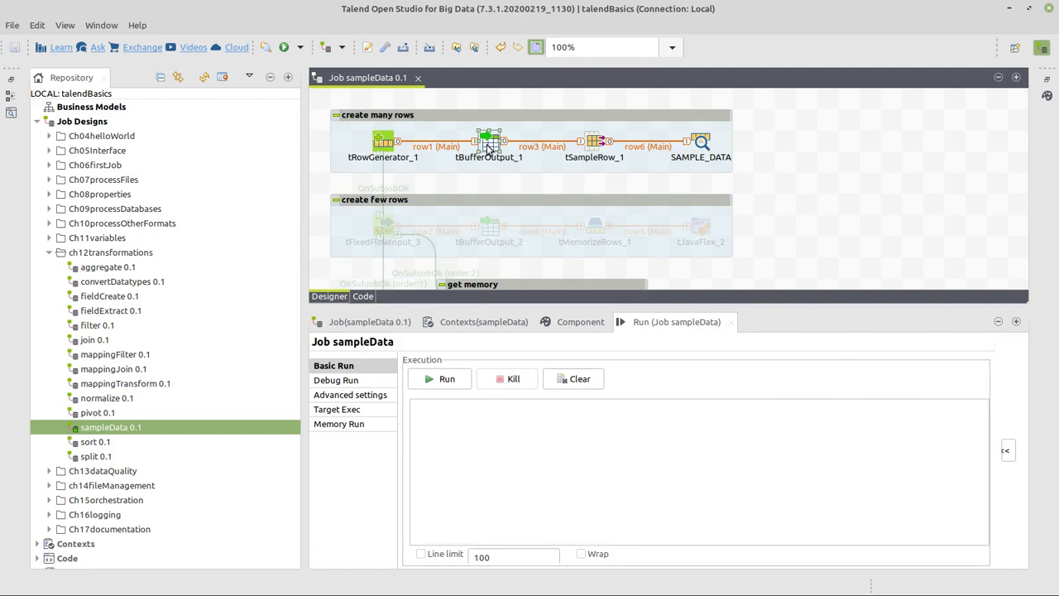
pyautogui.moveTo(576, 174)
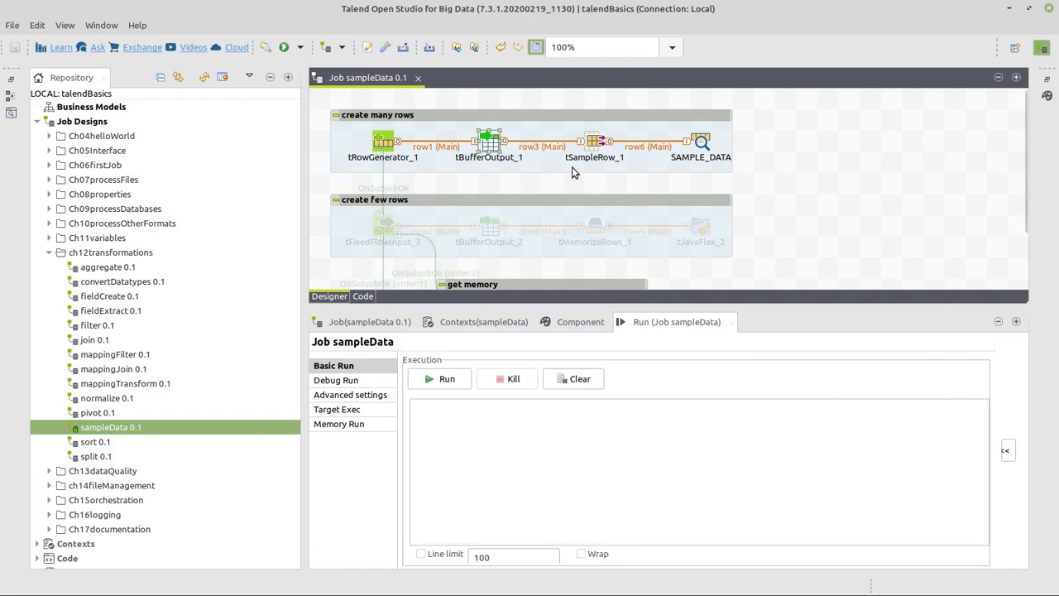
pyautogui.click(595, 141)
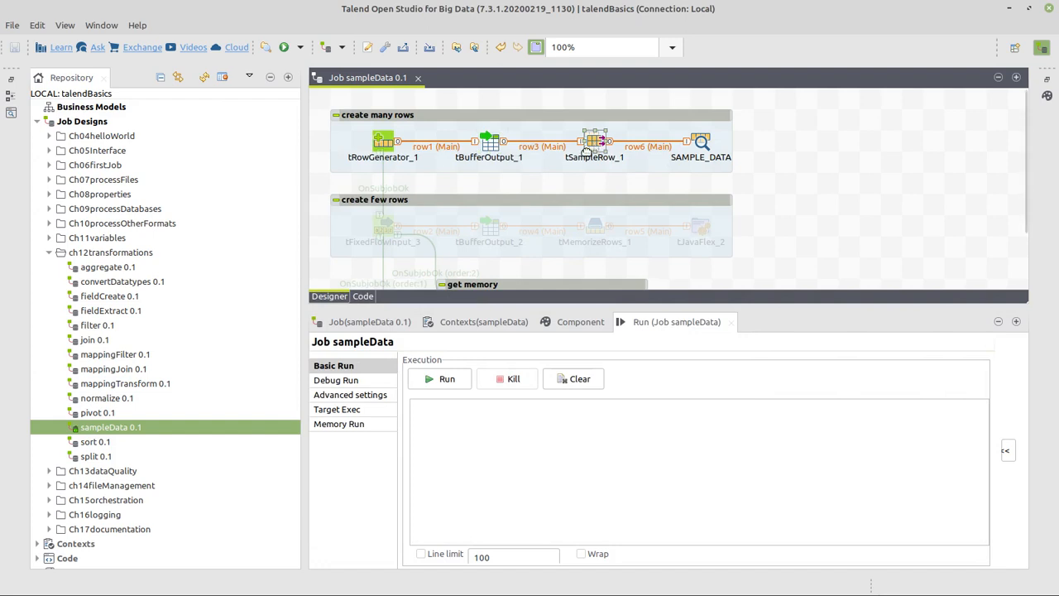
pyautogui.moveTo(600, 145)
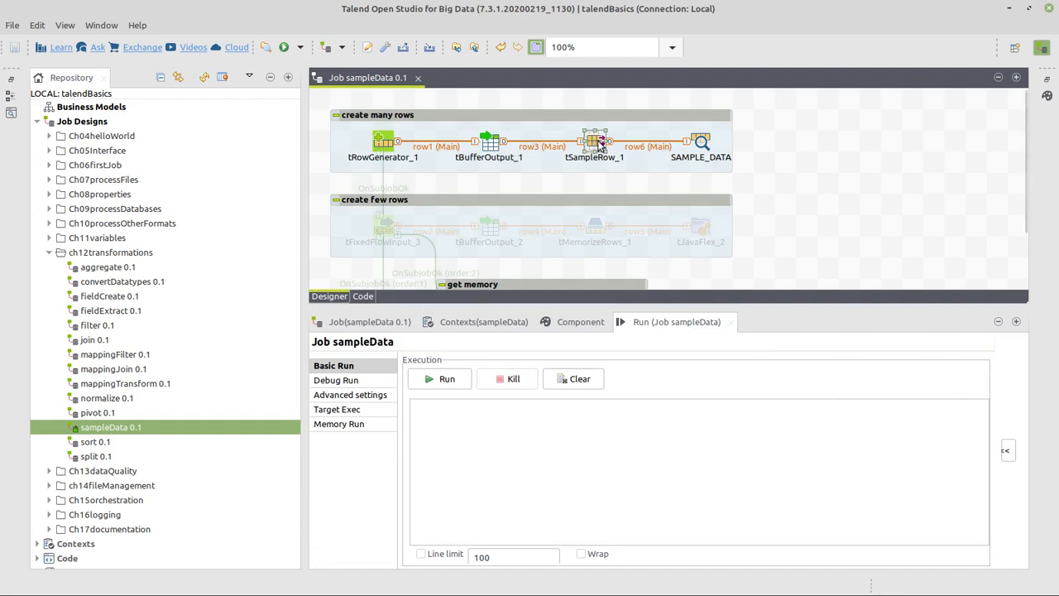
pyautogui.moveTo(521, 348)
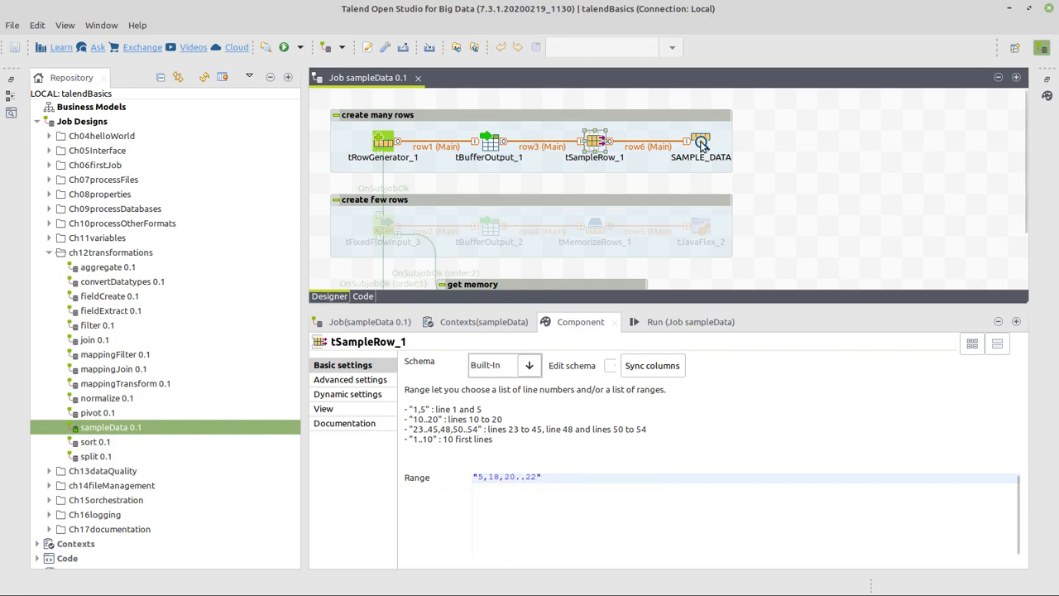
pyautogui.click(702, 141)
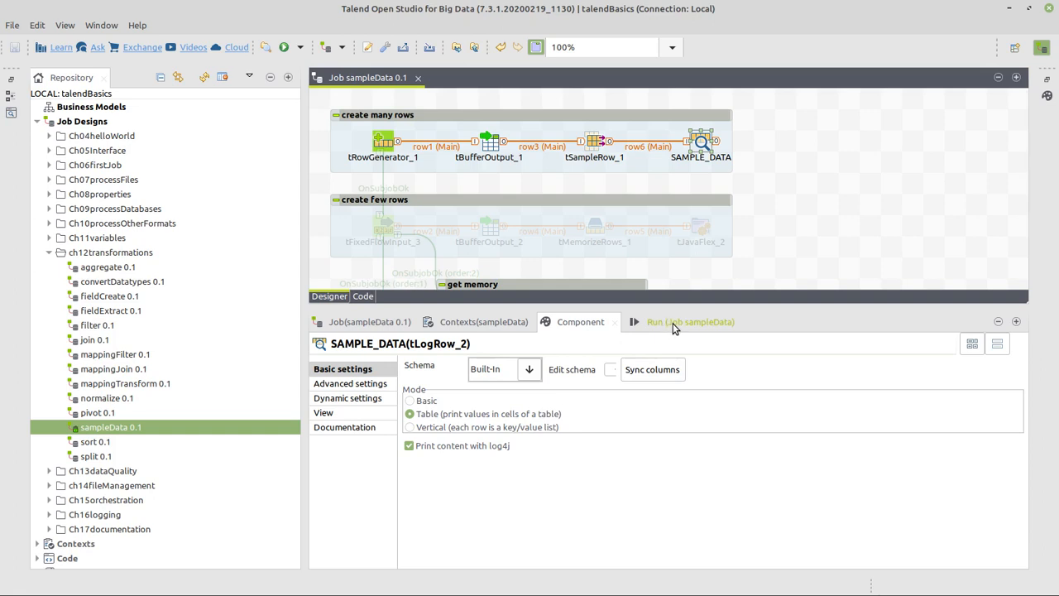
pyautogui.click(691, 322)
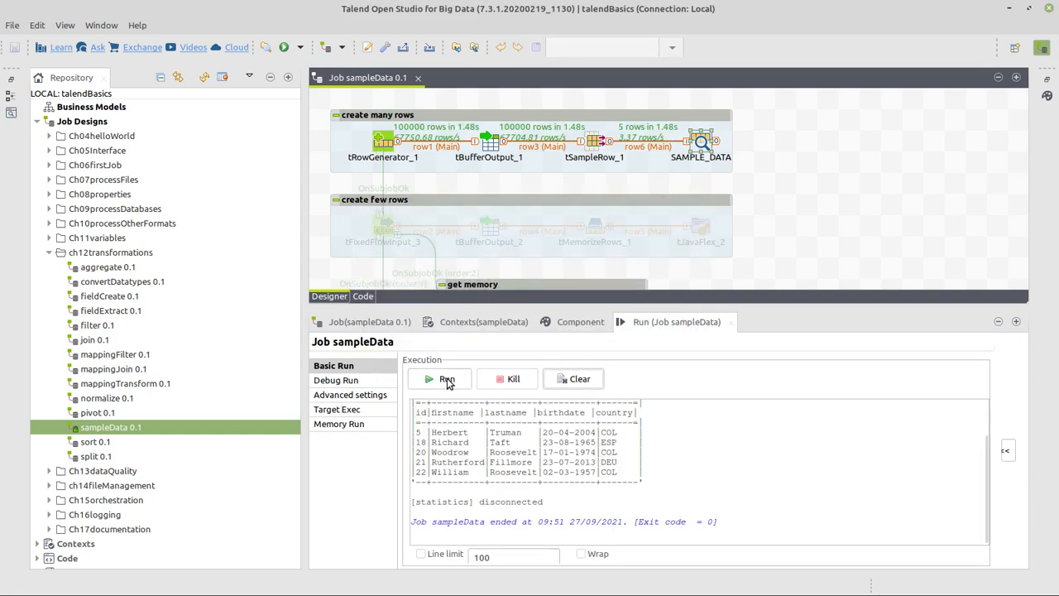
pyautogui.moveTo(610, 145)
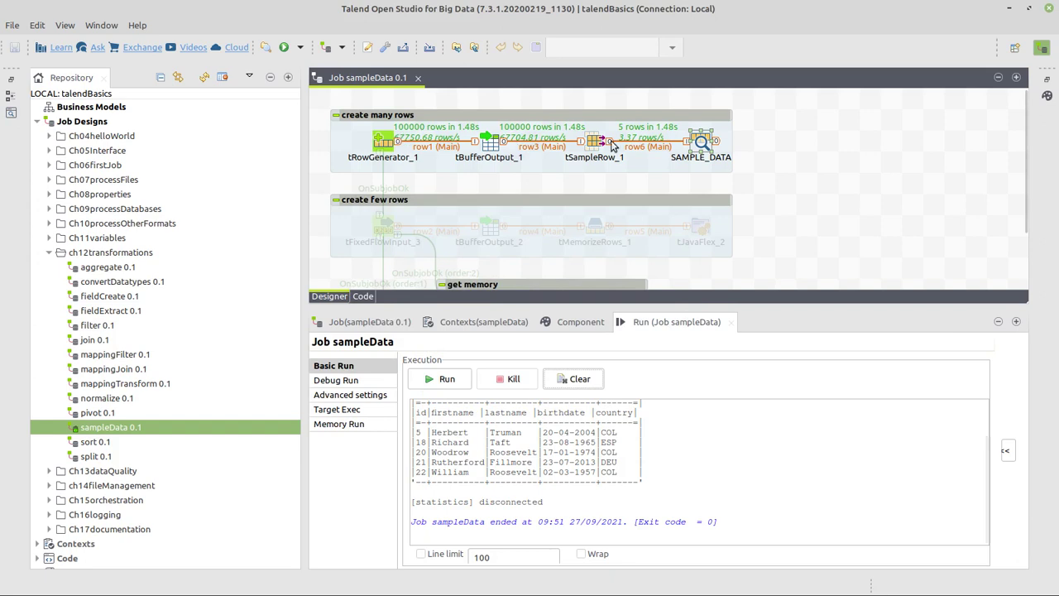
pyautogui.moveTo(599, 304)
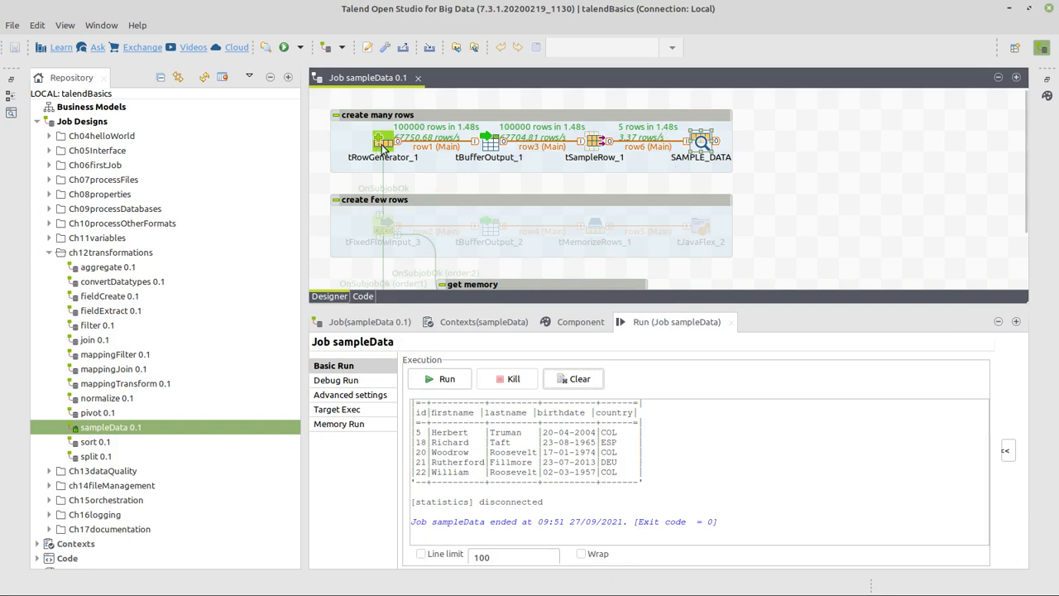
# Step: Deactivate the 'create many rows' subjob from tRowGenerator_1 and activate the 'create few rows' subjob from tFixedFlowInput_3
pyautogui.rightClick(385, 141)
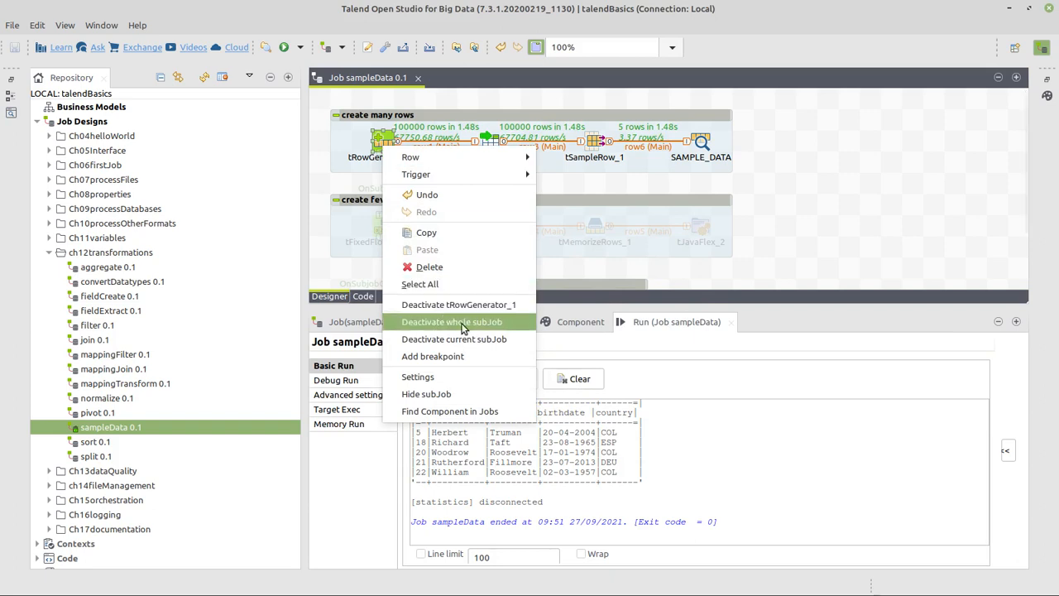
pyautogui.click(450, 321)
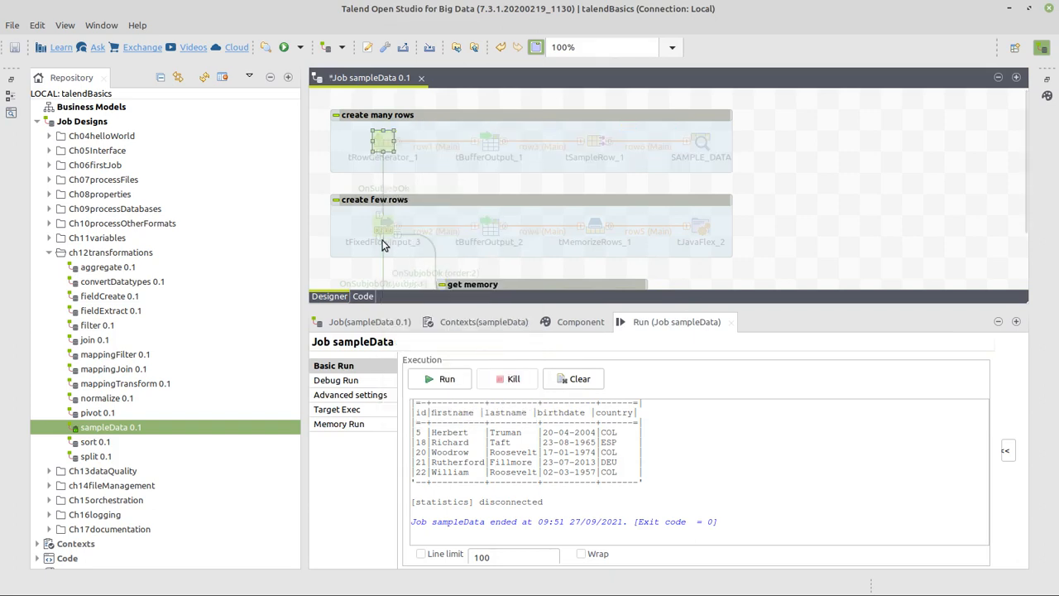
pyautogui.rightClick(384, 242)
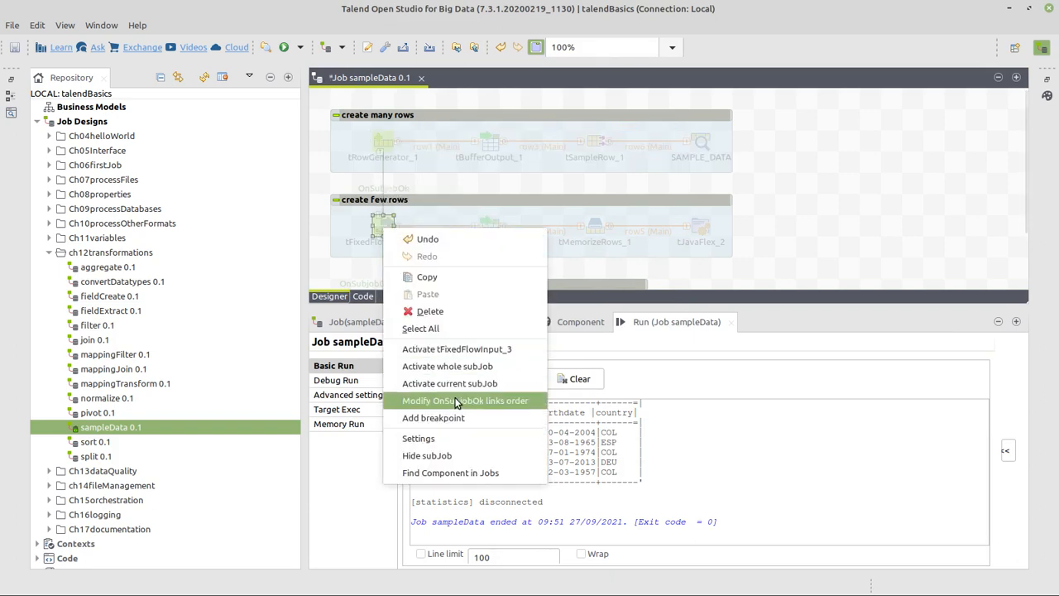
pyautogui.click(465, 401)
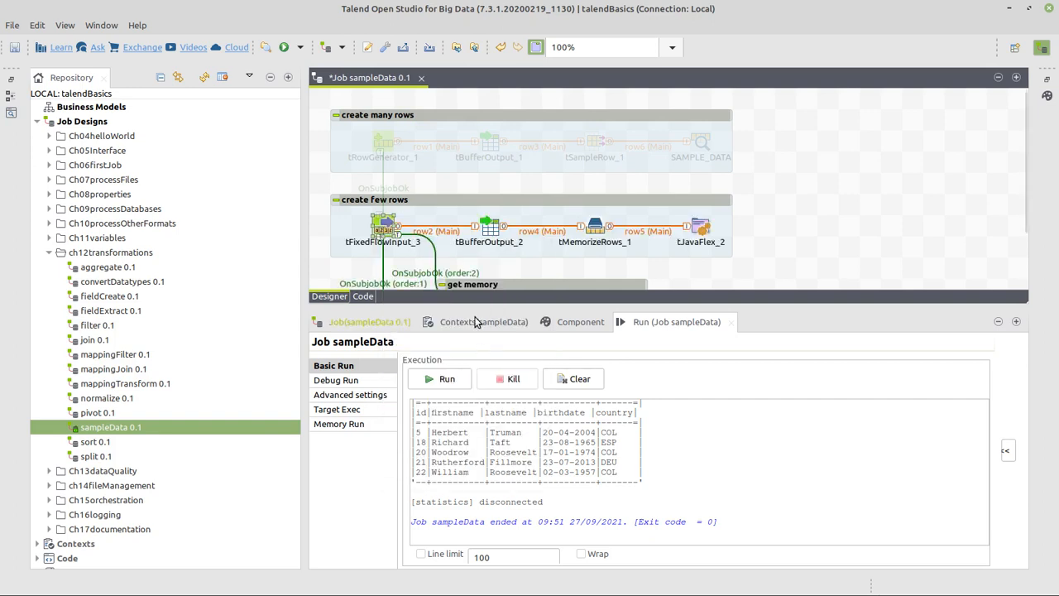
pyautogui.scroll(-3)
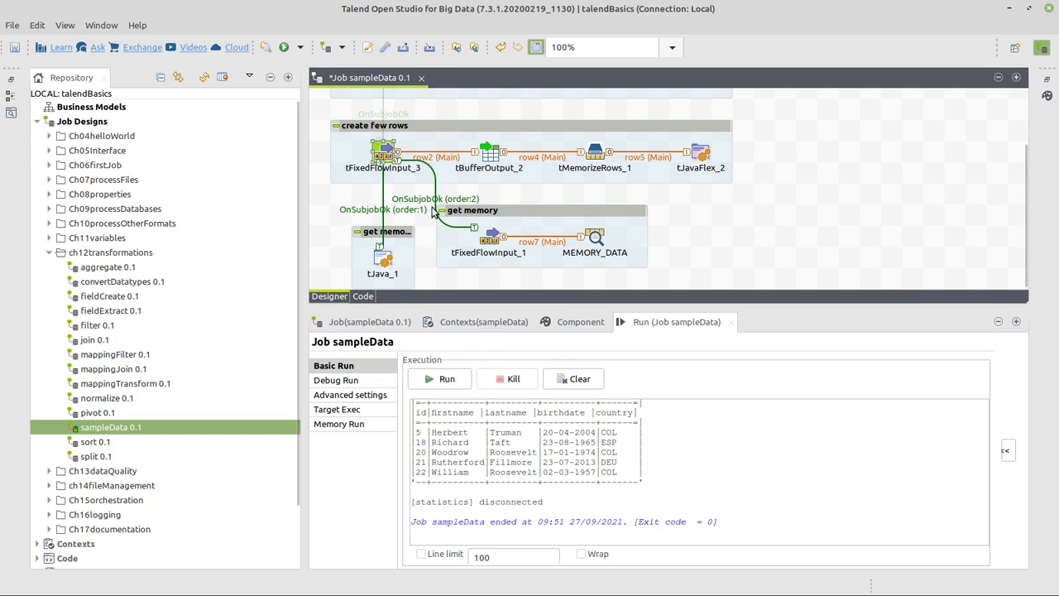
# Step: Review tFixedFlowInput_3's country input and schema and the tBufferOutput_2 settings
pyautogui.click(384, 153)
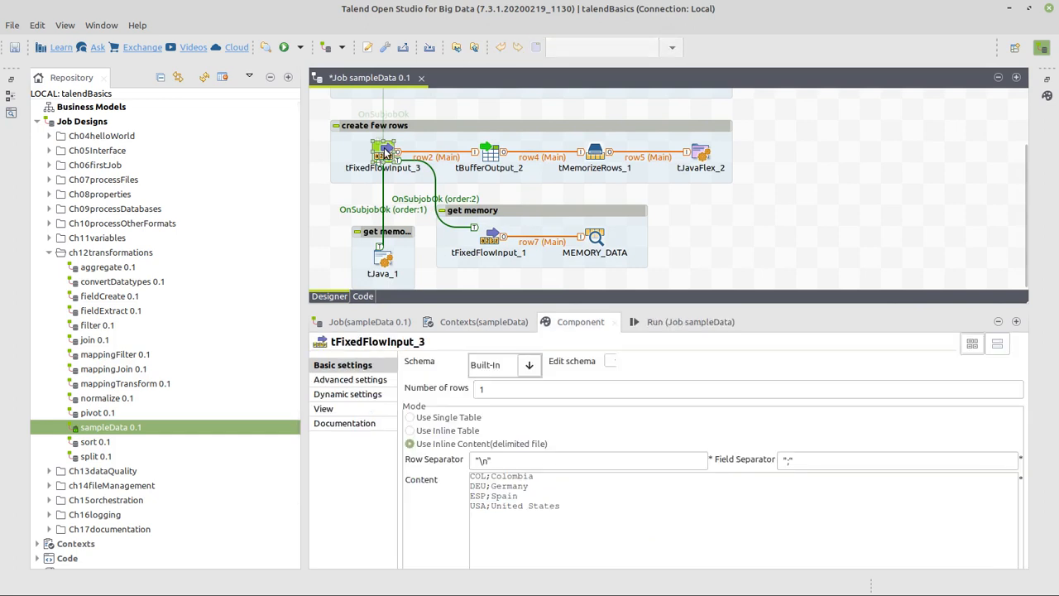
pyautogui.moveTo(576, 460)
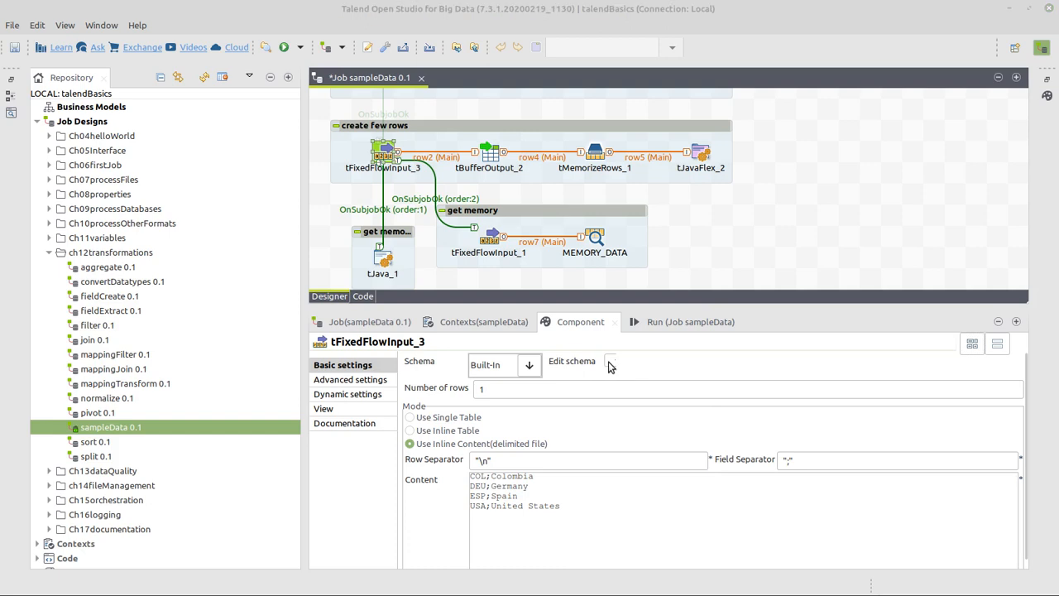
pyautogui.click(609, 362)
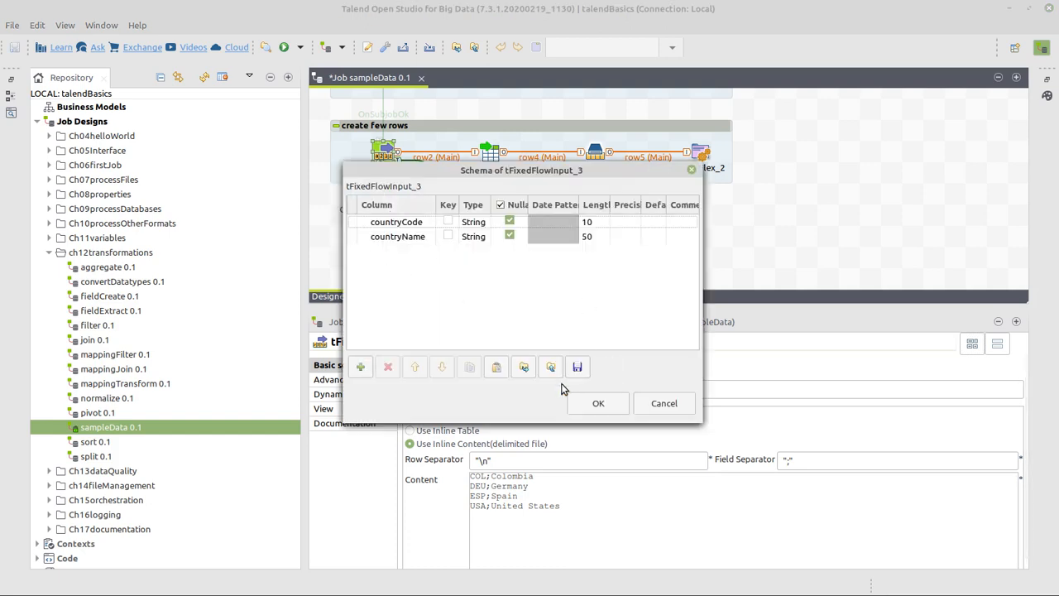
pyautogui.click(597, 404)
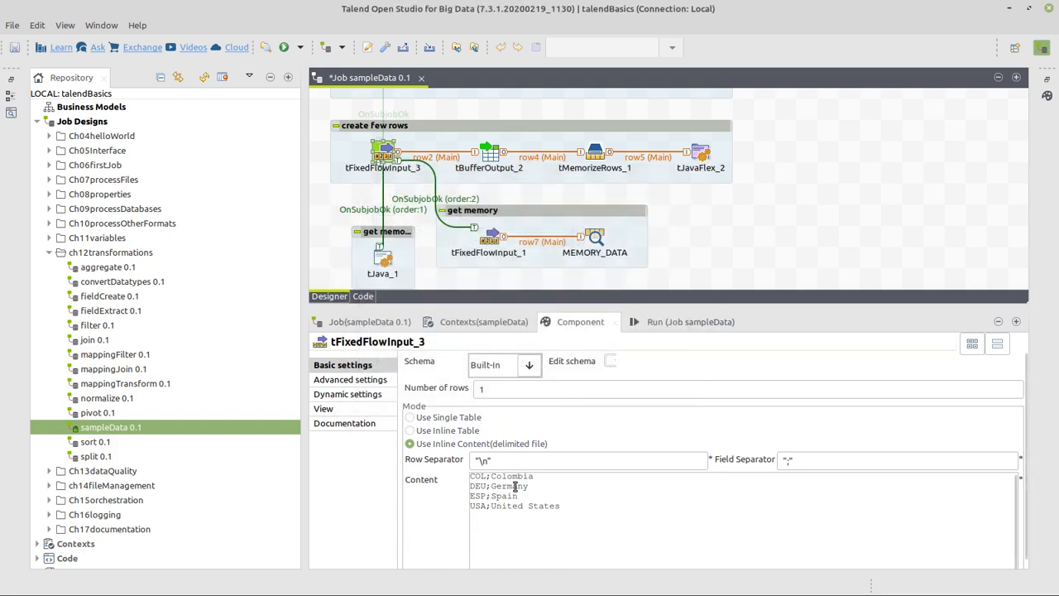
pyautogui.click(490, 153)
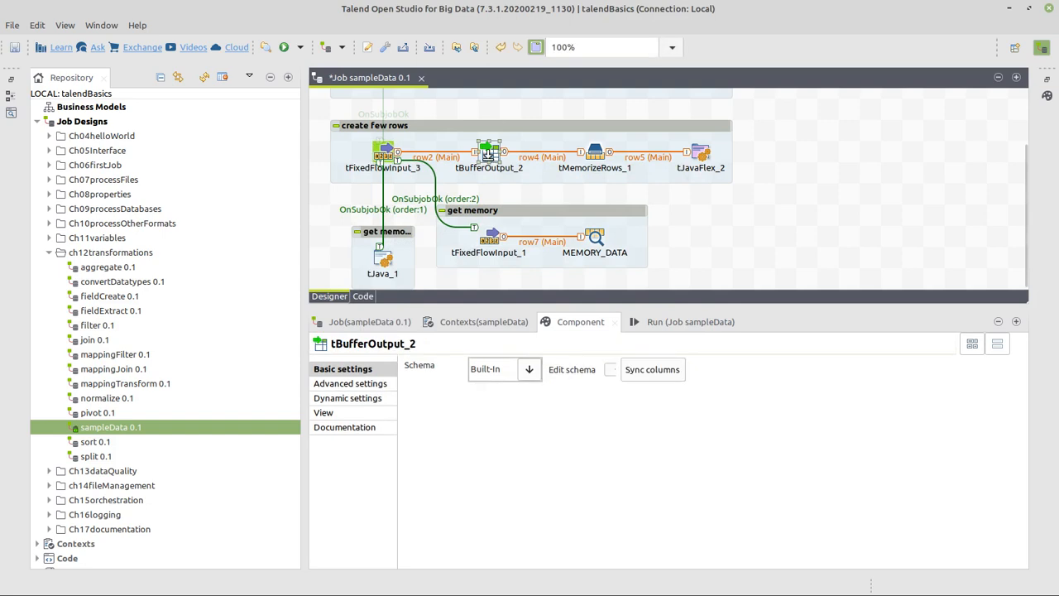
# Step: In tMemorizeRows_1, memorize countryName alongside countryCode, then view tJavaFlex_2's settings
pyautogui.click(596, 153)
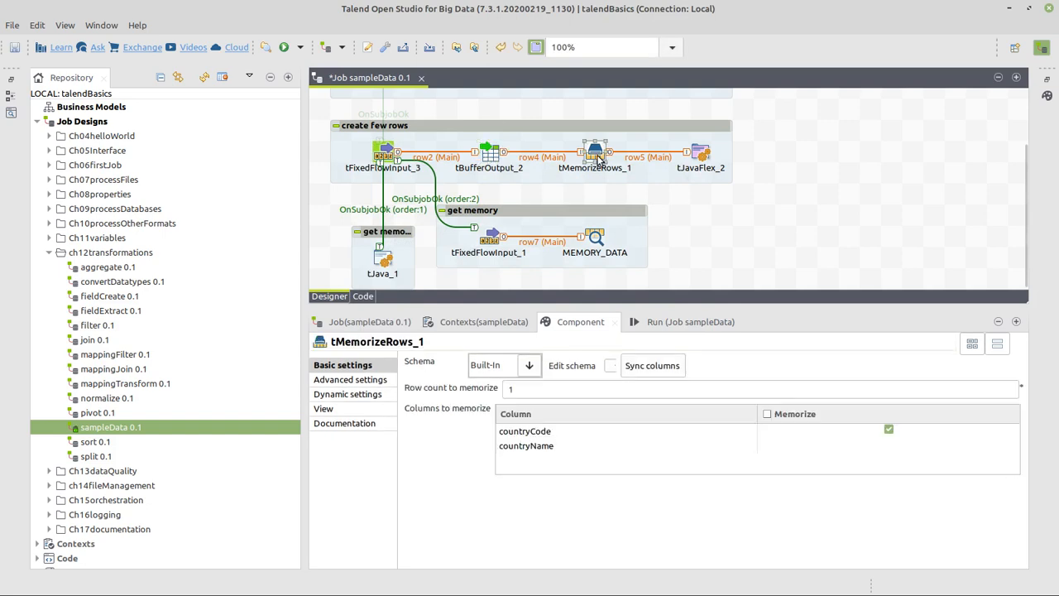
pyautogui.click(889, 444)
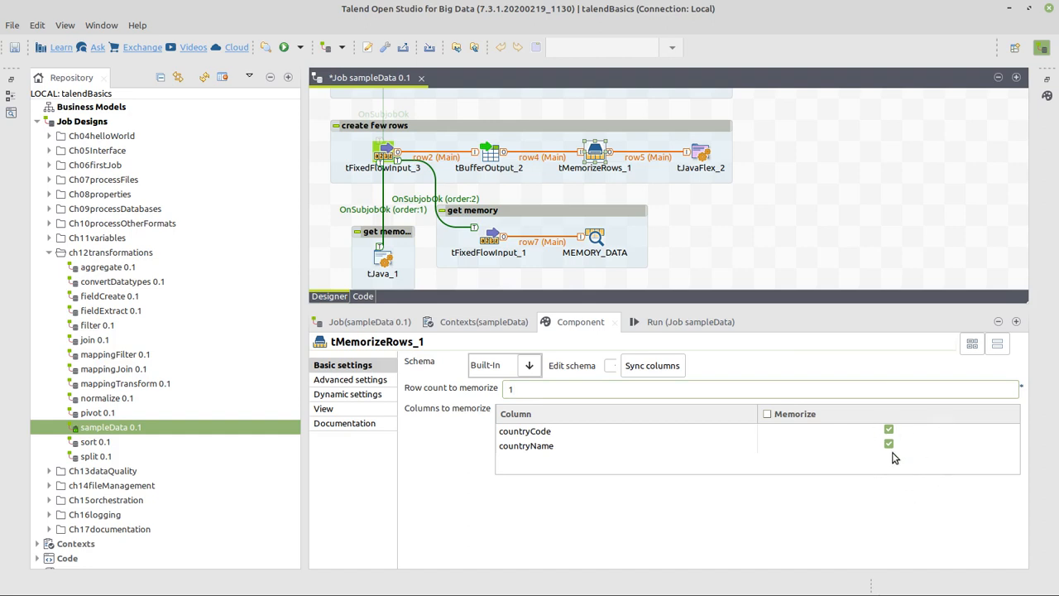
pyautogui.click(700, 153)
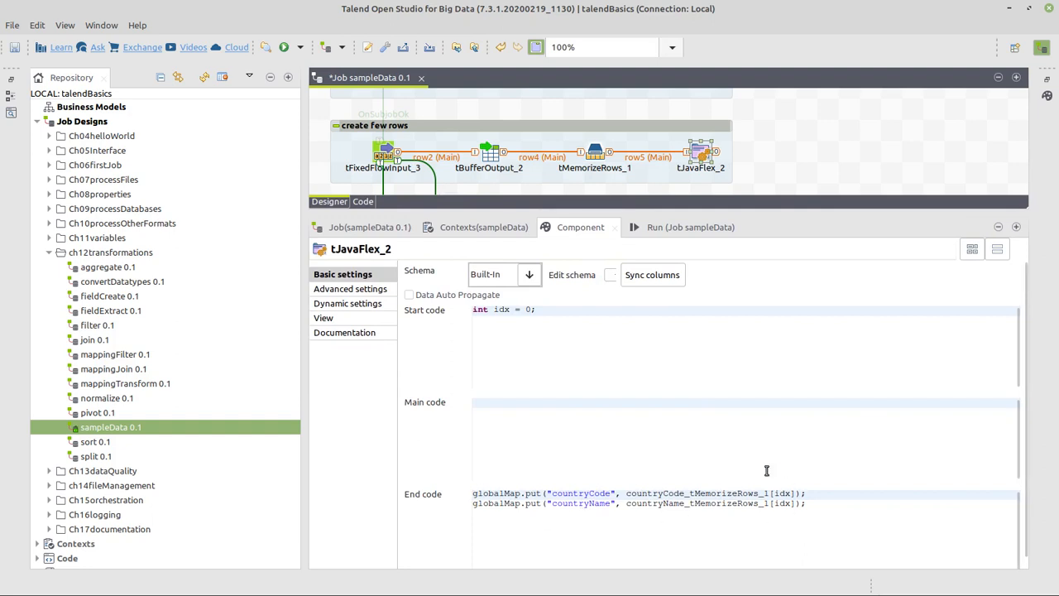
pyautogui.moveTo(521, 310)
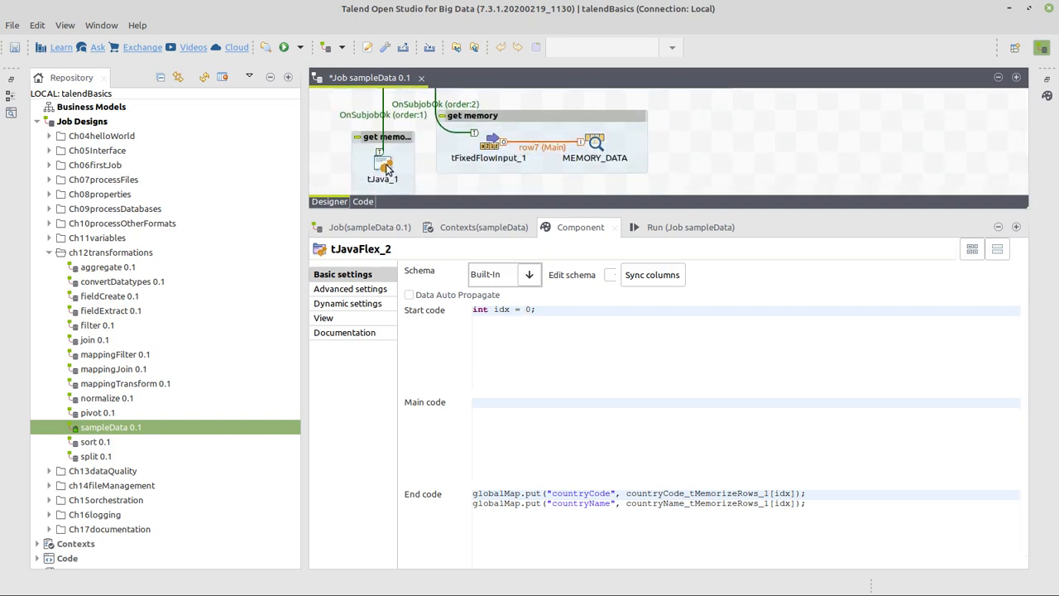
# Step: Review tJava_1's println of the memorized row, then bring up tFixedFlowInput_1's settings
pyautogui.click(382, 166)
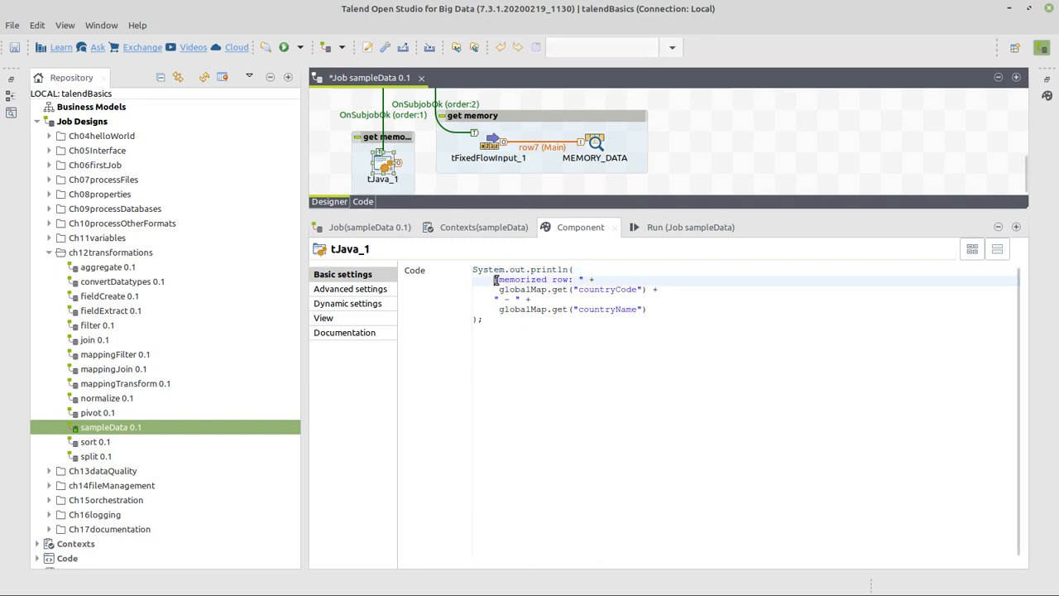
pyautogui.doubleClick(537, 278)
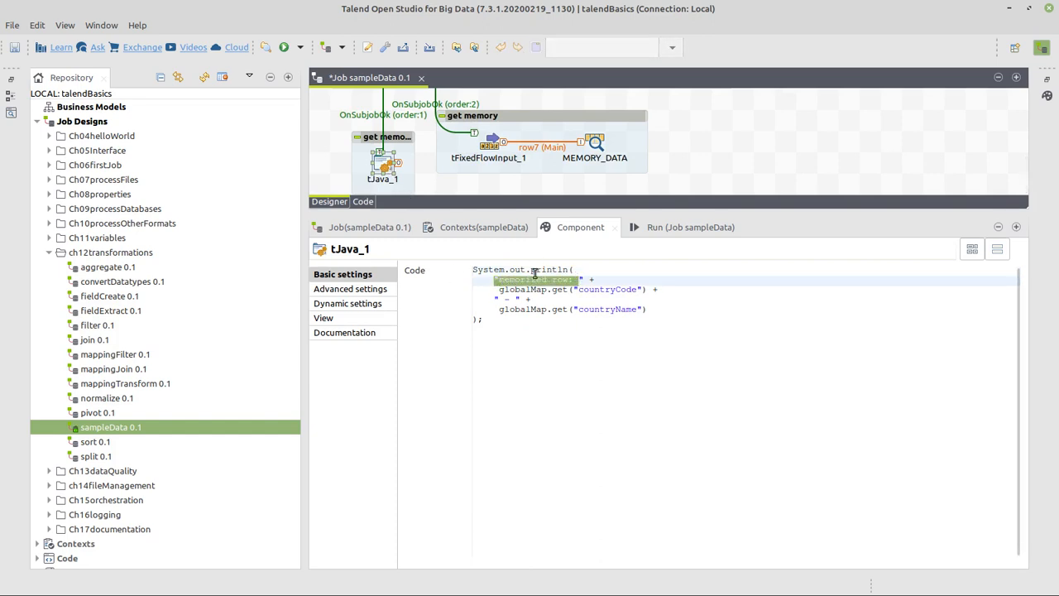
pyautogui.click(576, 321)
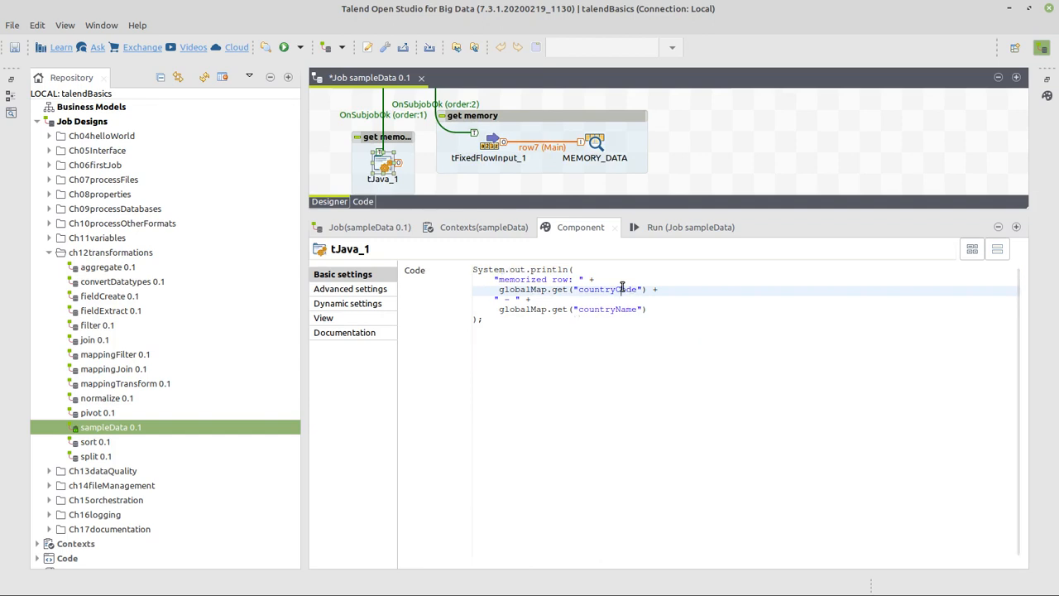
pyautogui.moveTo(604, 314)
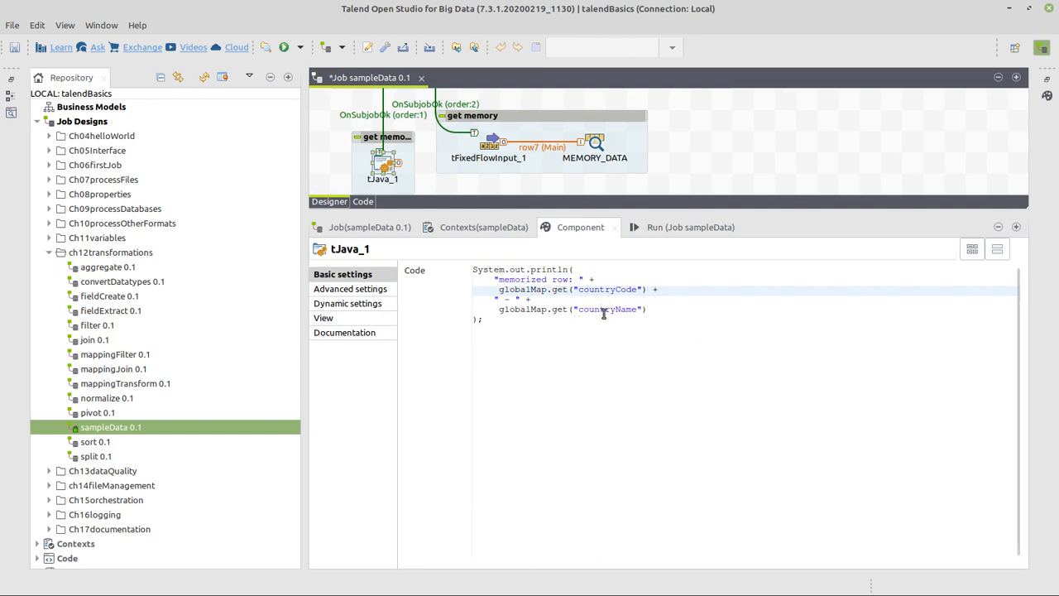
pyautogui.click(488, 145)
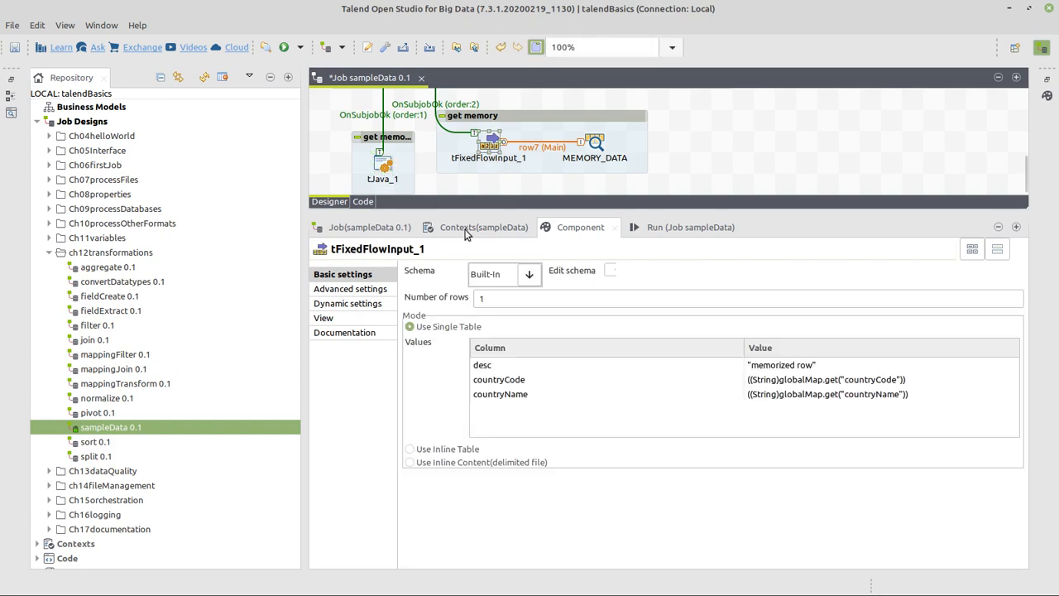
pyautogui.moveTo(638, 296)
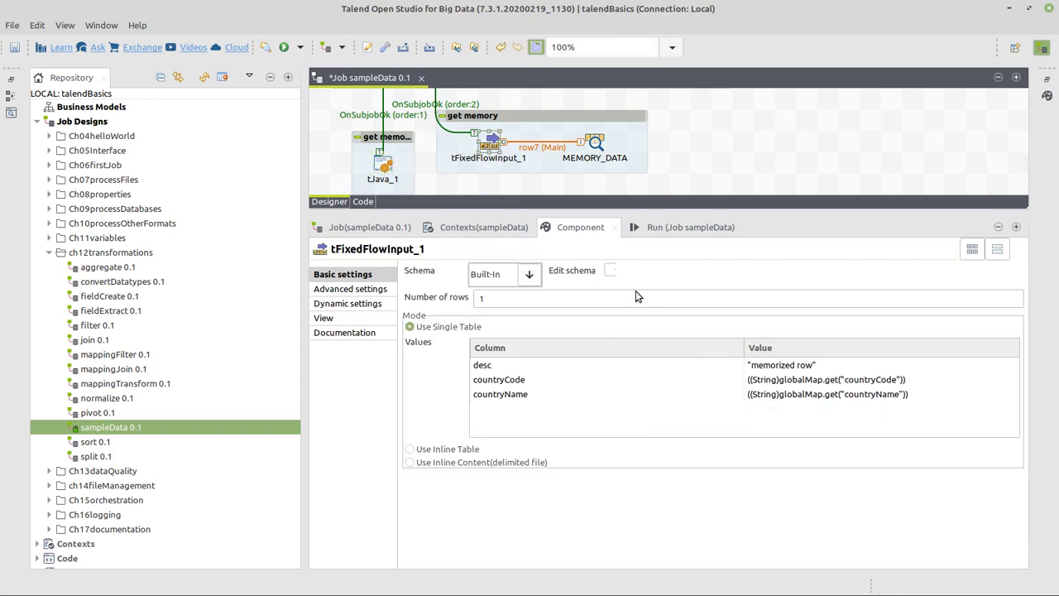
pyautogui.moveTo(510, 331)
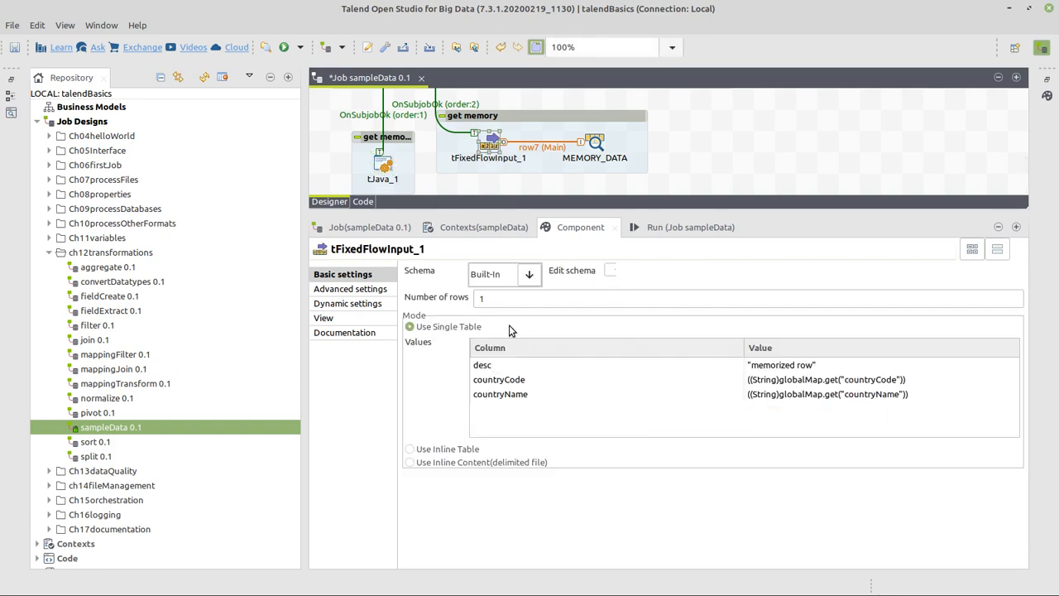
pyautogui.moveTo(490, 391)
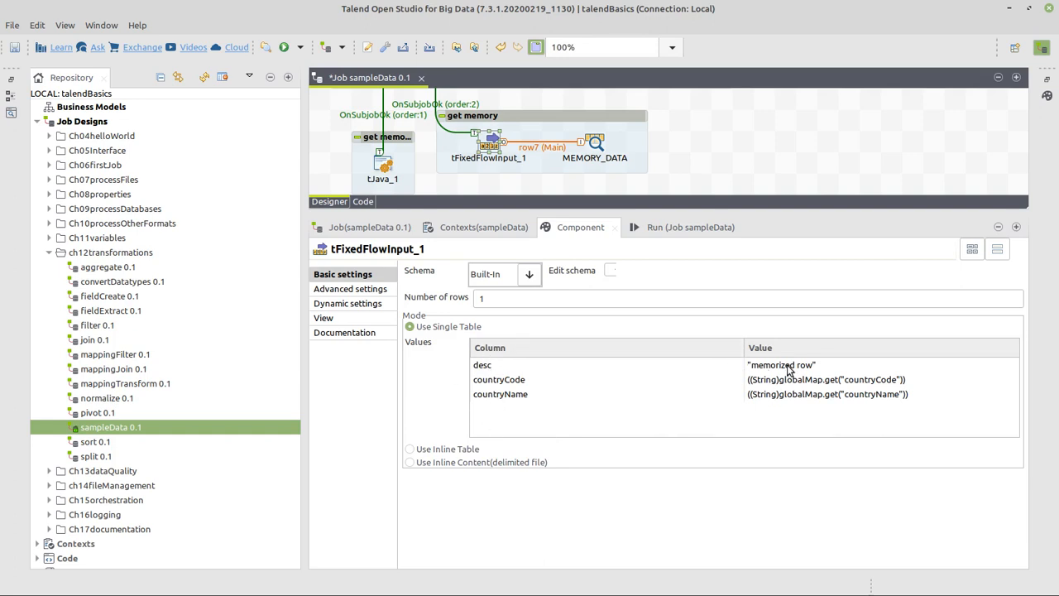
pyautogui.moveTo(828, 371)
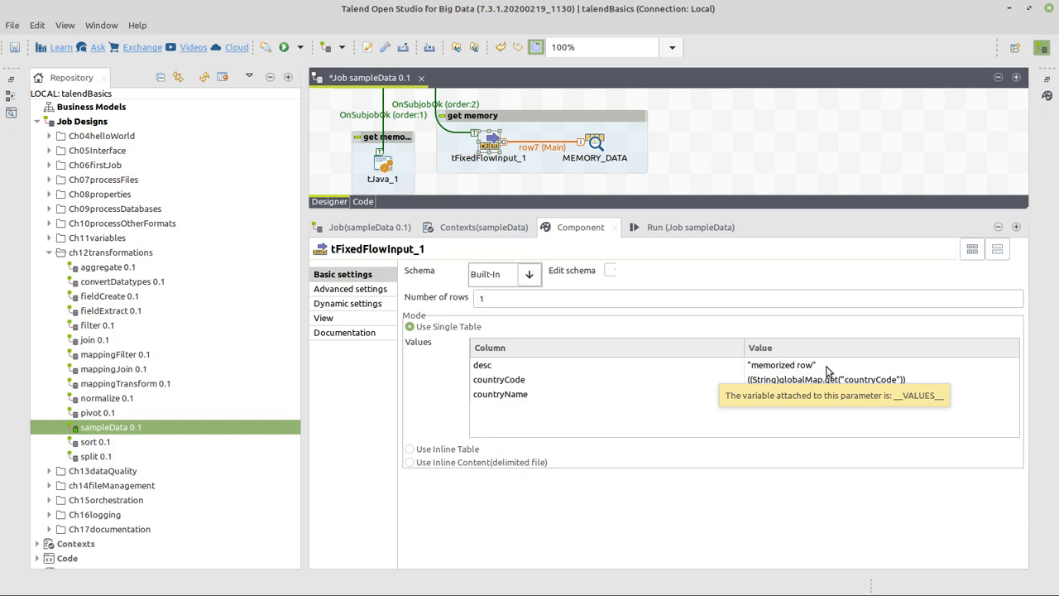
pyautogui.moveTo(870, 384)
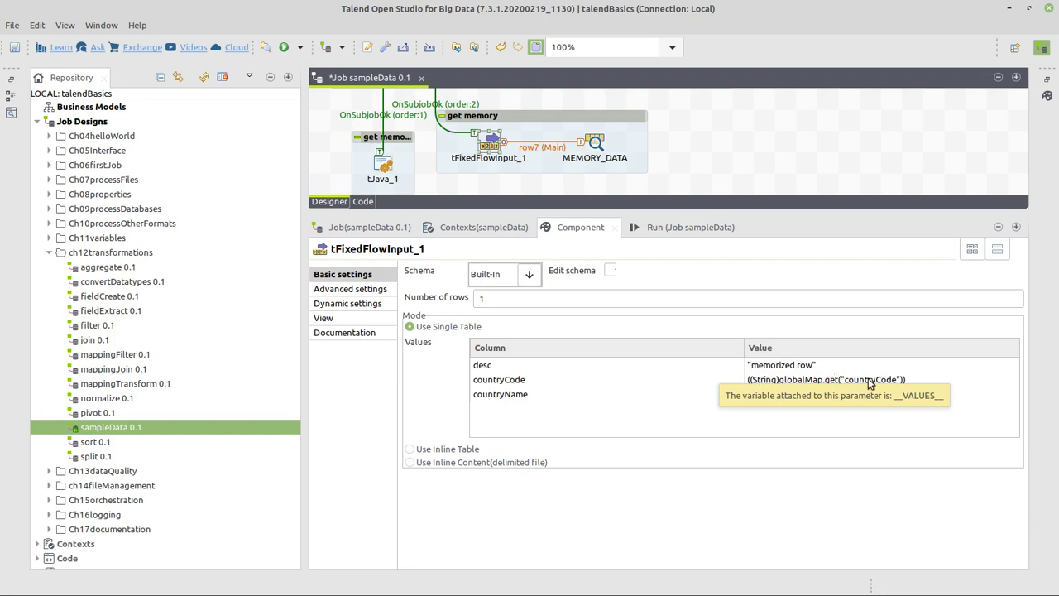
pyautogui.moveTo(907, 394)
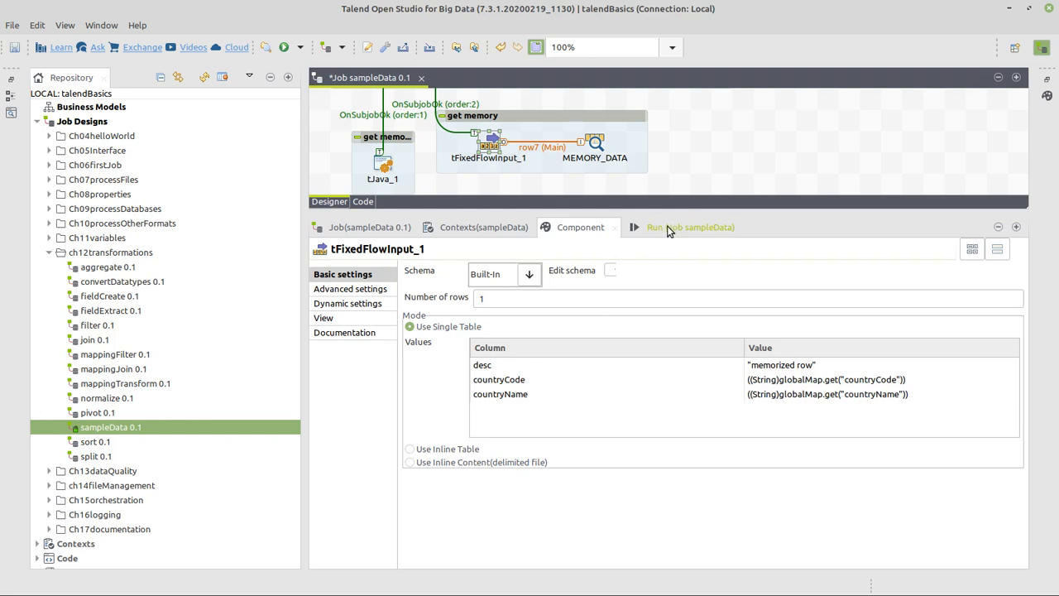
# Step: Rerun the sampleData job so the console prints the memorized 'USA - United States' row
pyautogui.click(692, 227)
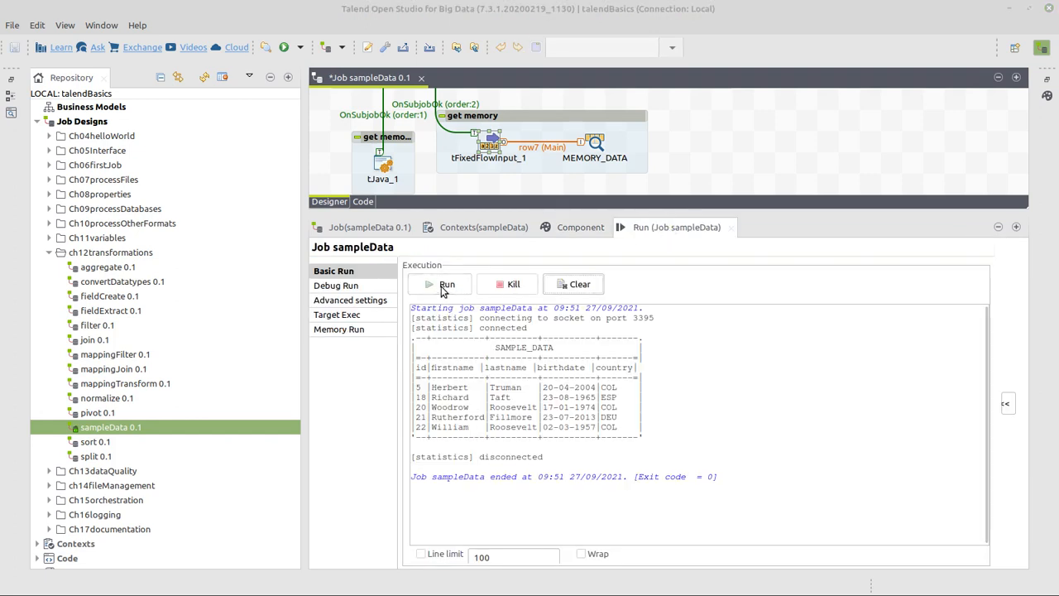
pyautogui.click(438, 284)
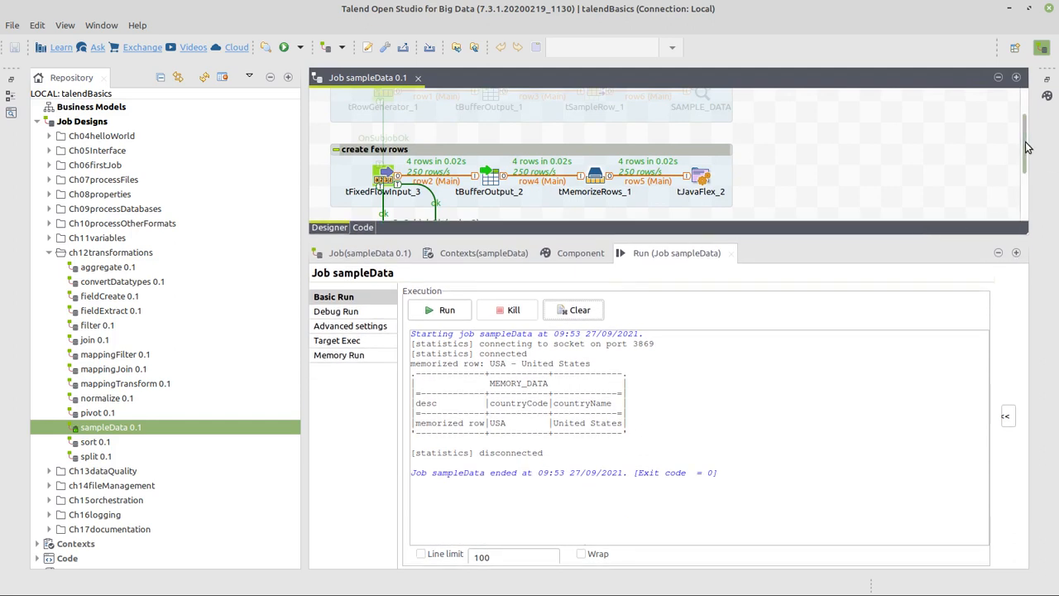
pyautogui.scroll(-3)
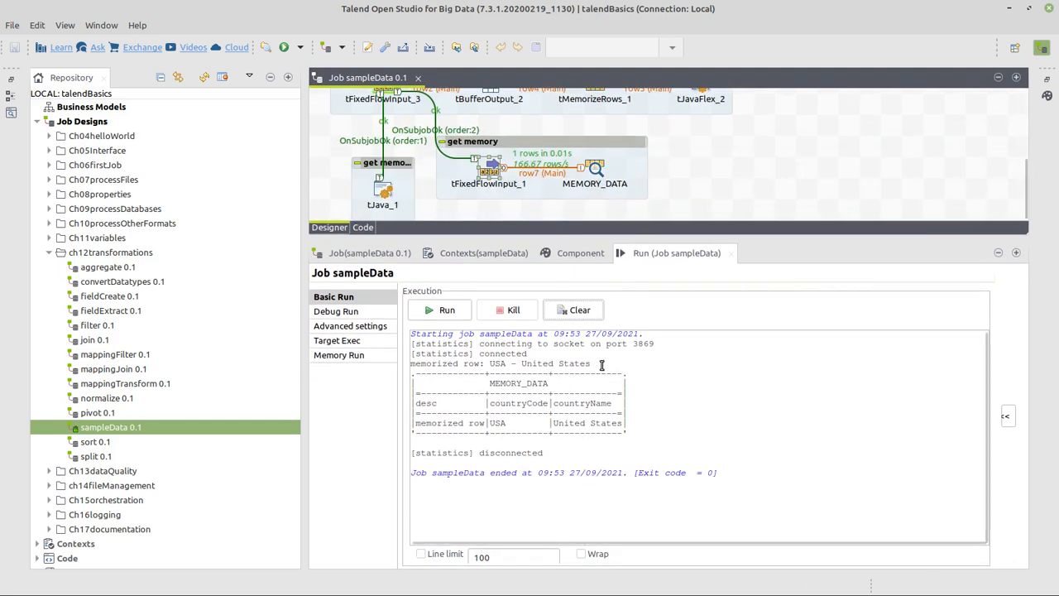